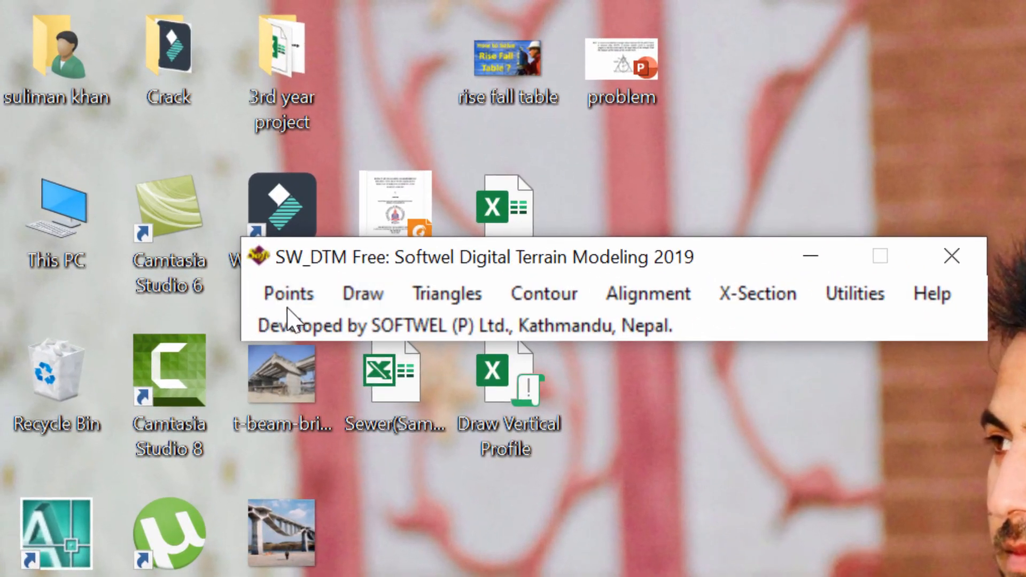
- Review the SW_DTM profile commands and the RD chainage, ground level and formation level columns
click(447, 293)
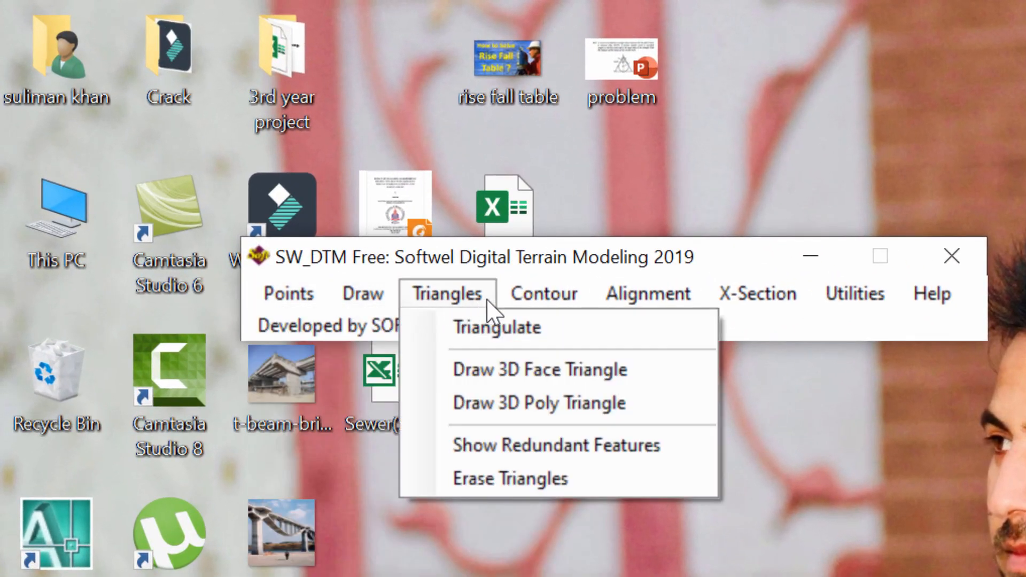
click(757, 293)
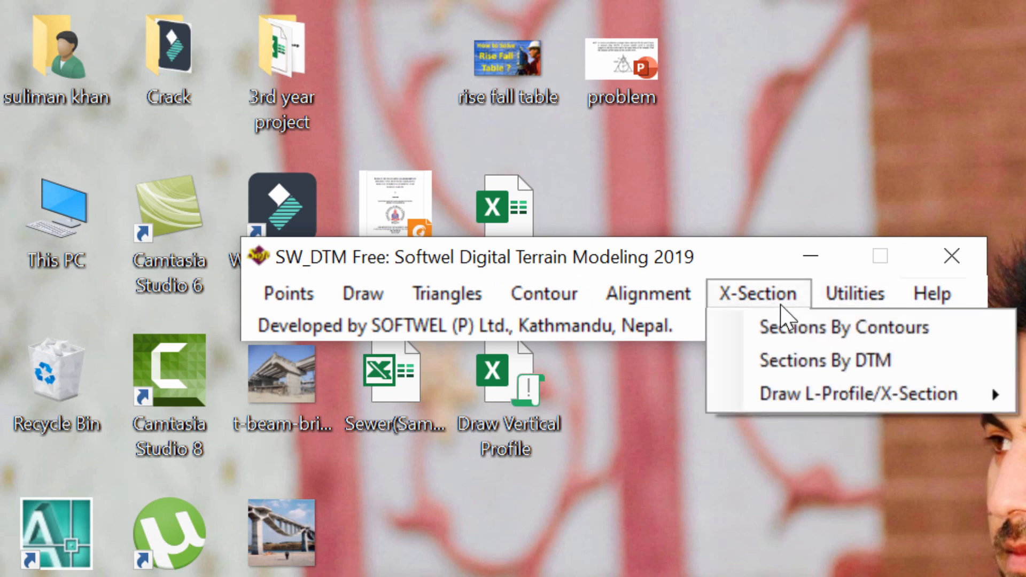
click(757, 293)
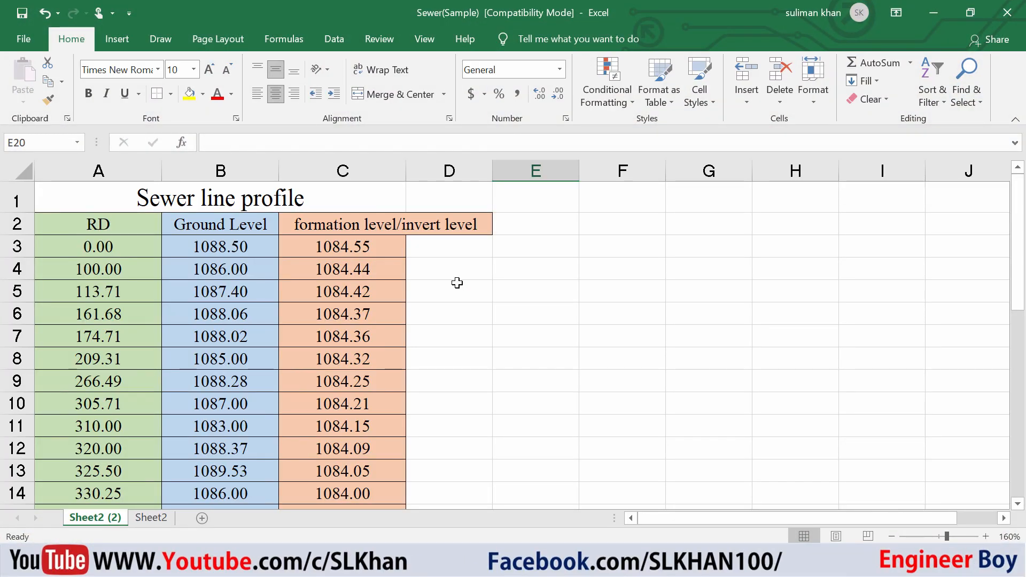
mouse_move(166, 223)
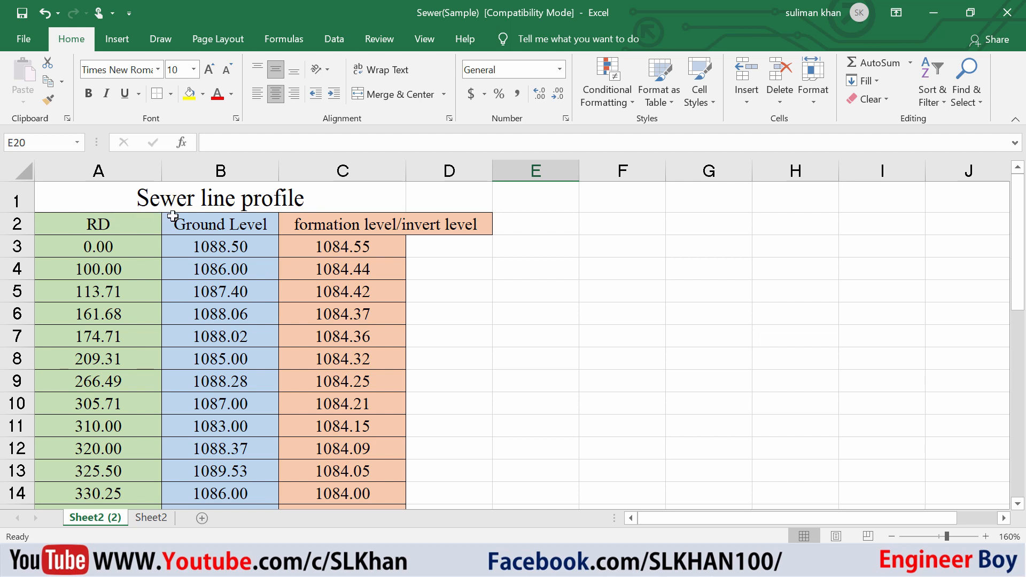
click(98, 224)
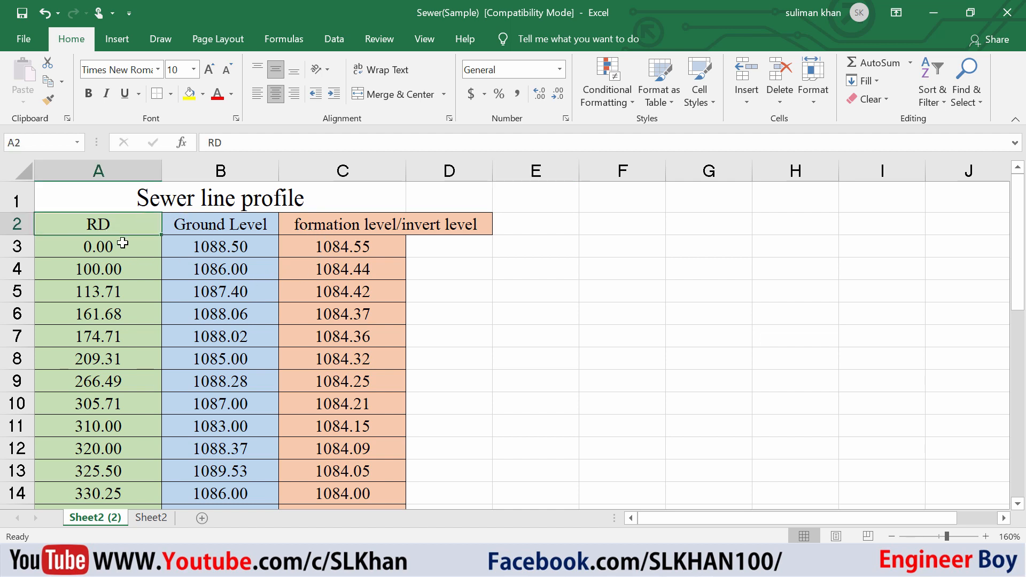
click(220, 224)
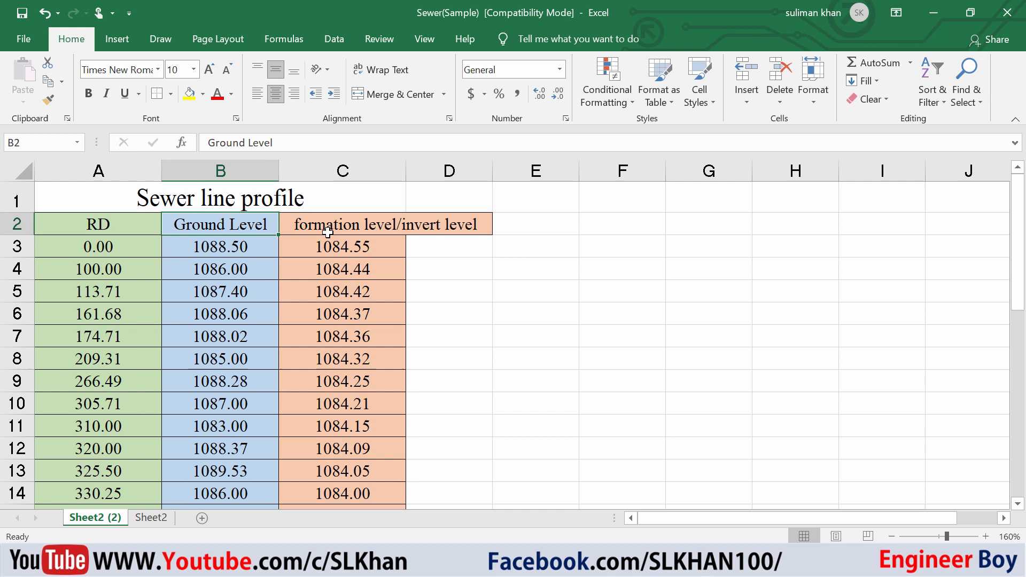
click(342, 225)
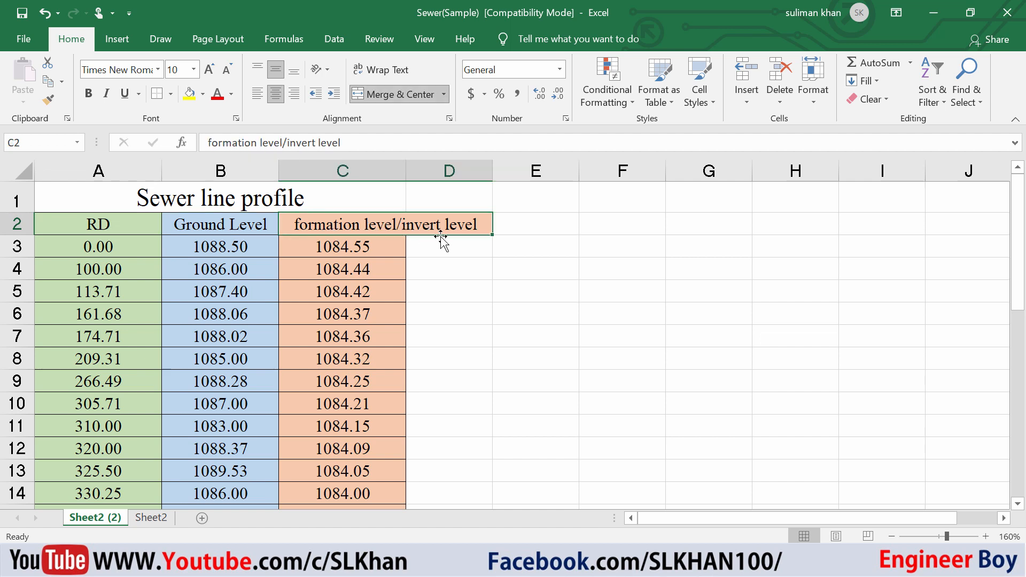
mouse_move(424, 235)
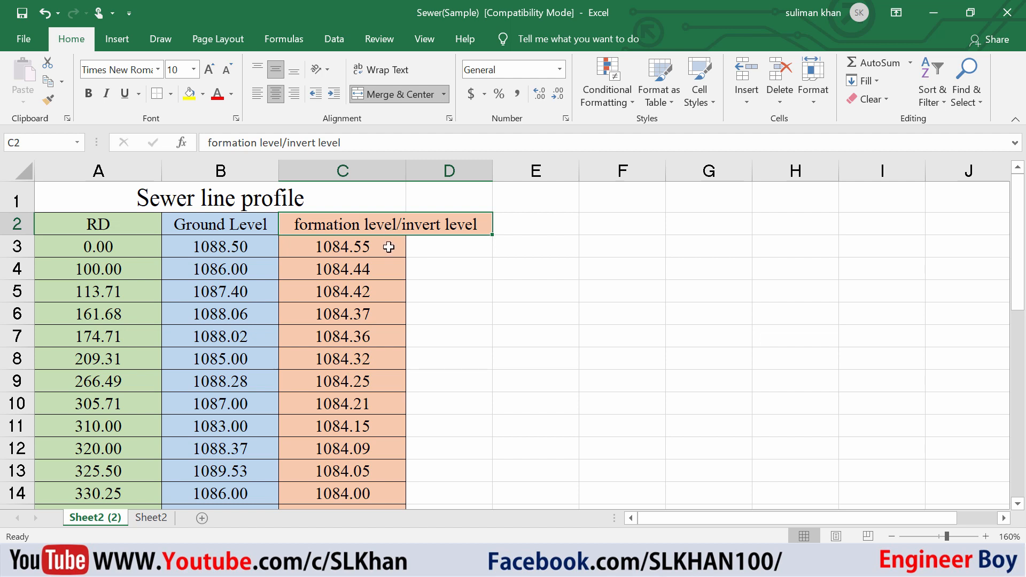
mouse_move(368, 236)
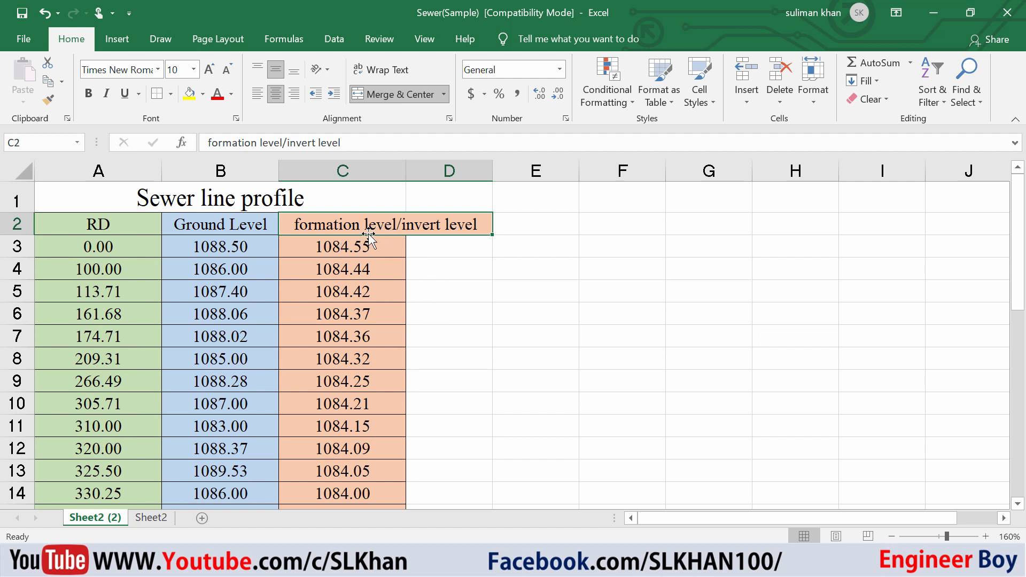
mouse_move(367, 258)
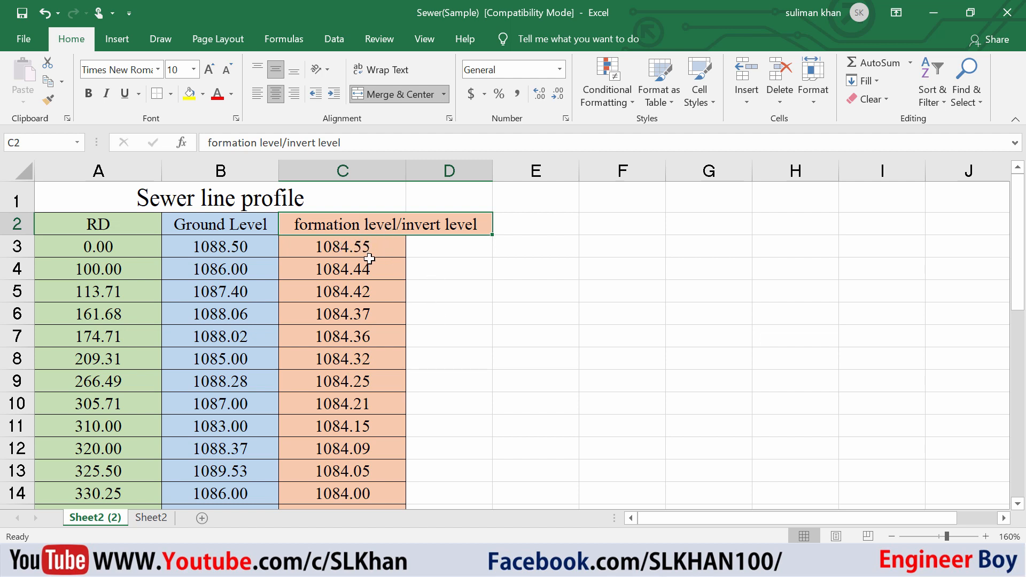
mouse_move(198, 263)
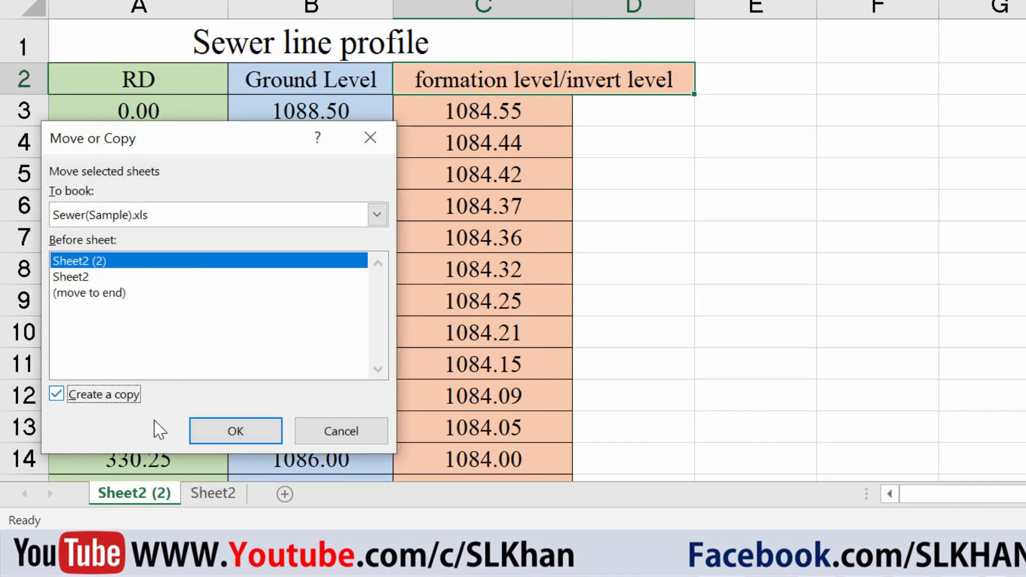
- Copy the profile sheet and rename the copies 'ground level' and 'formation level'
click(235, 430)
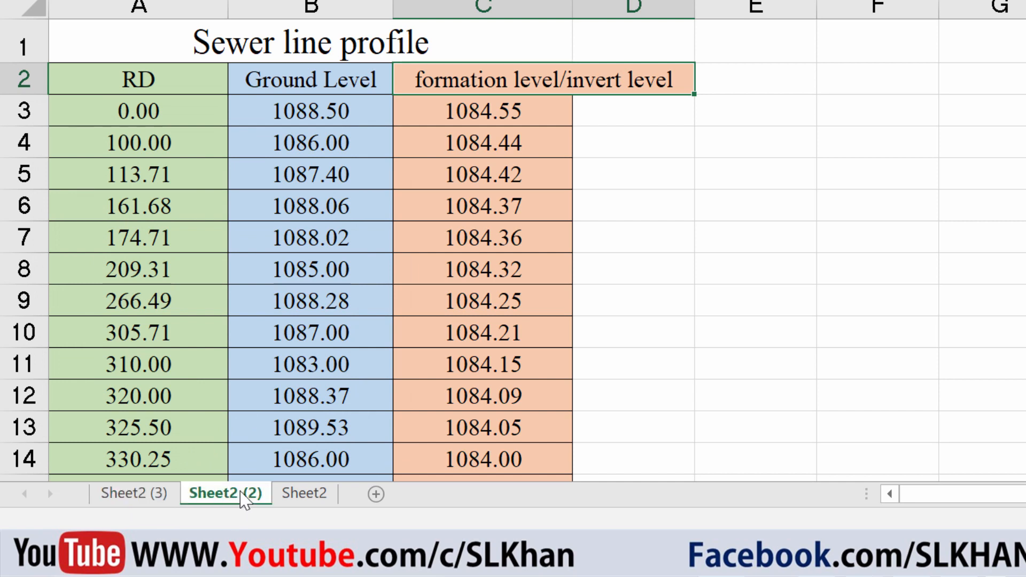
click(133, 494)
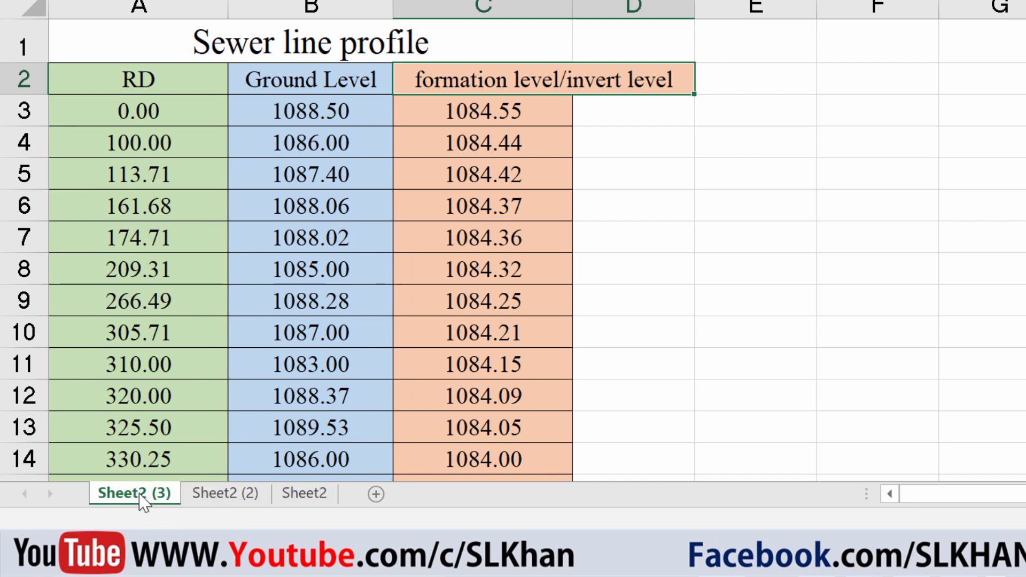
right_click(134, 494)
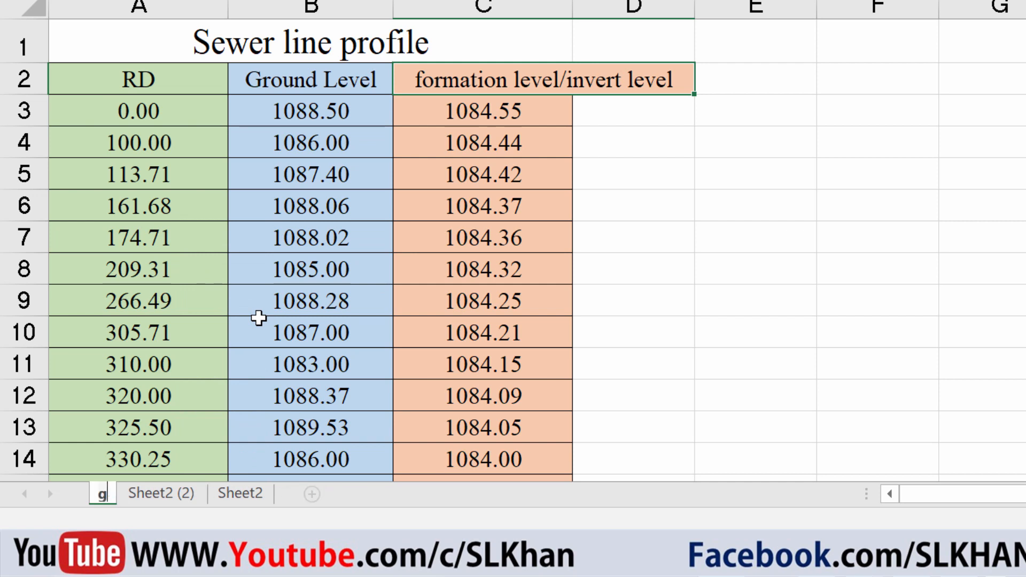
text(ground level)
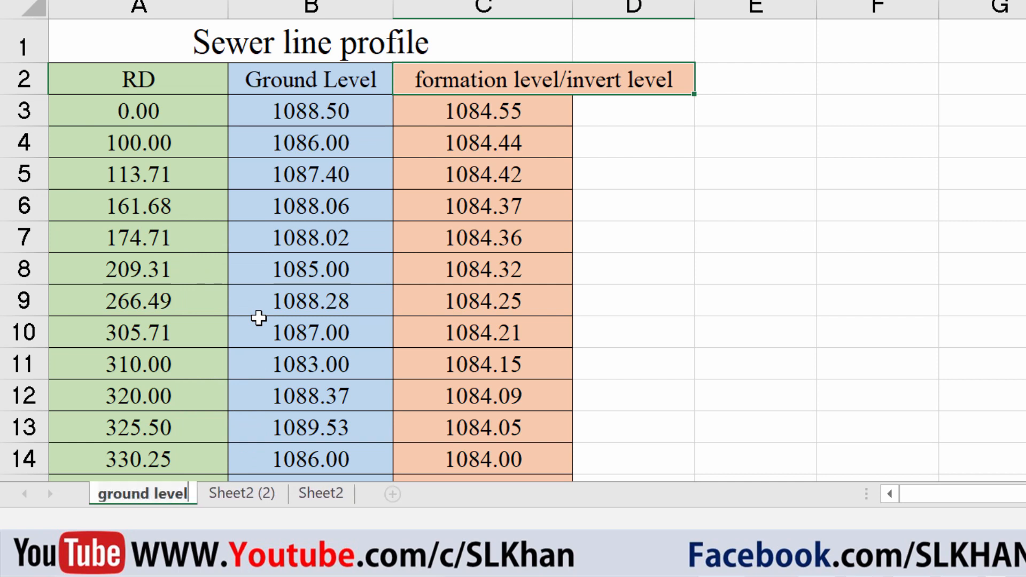
right_click(241, 492)
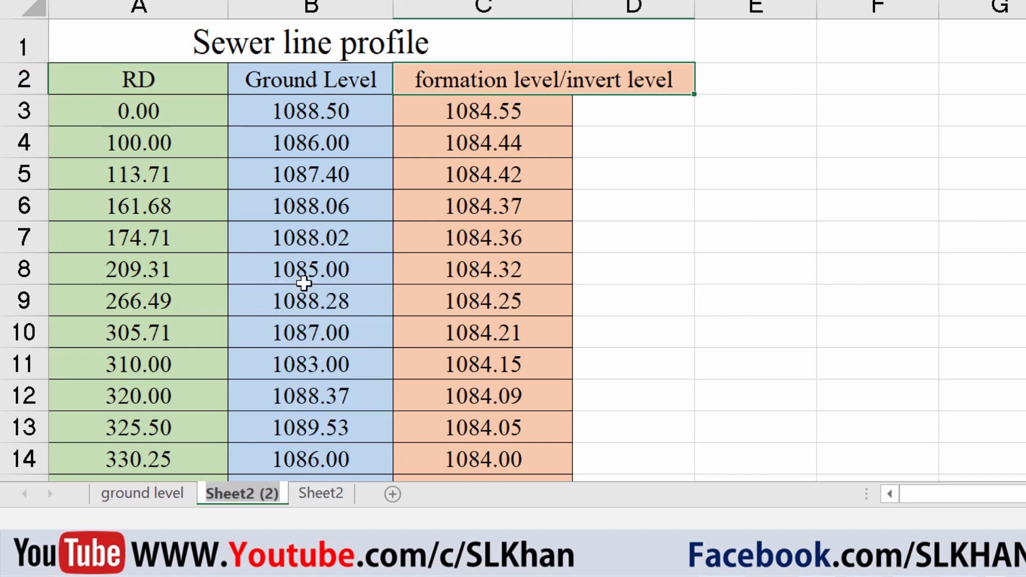
text(formation level)
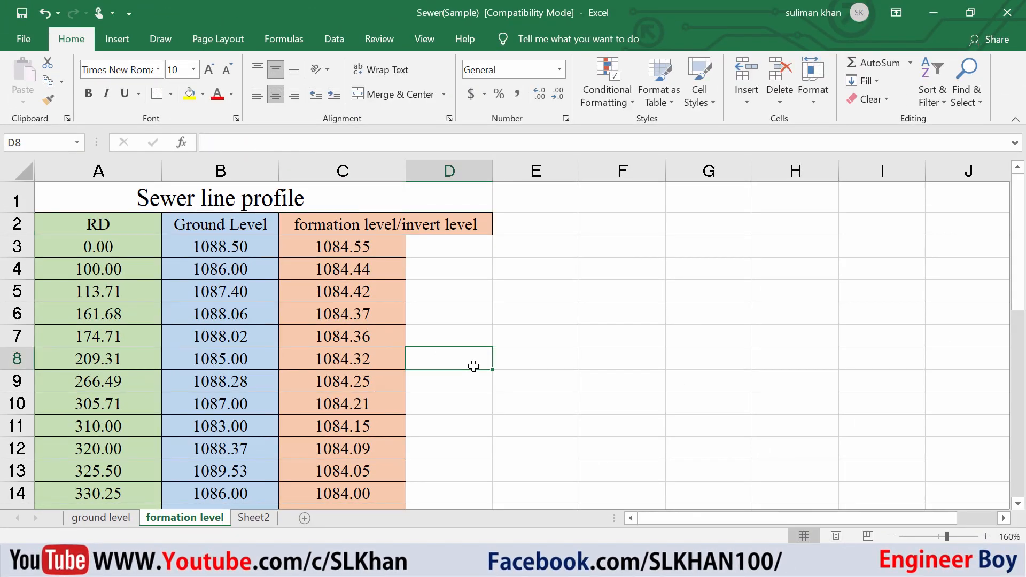
- Trim the ground level sheet to chainage in column A and ground level in column B
click(98, 224)
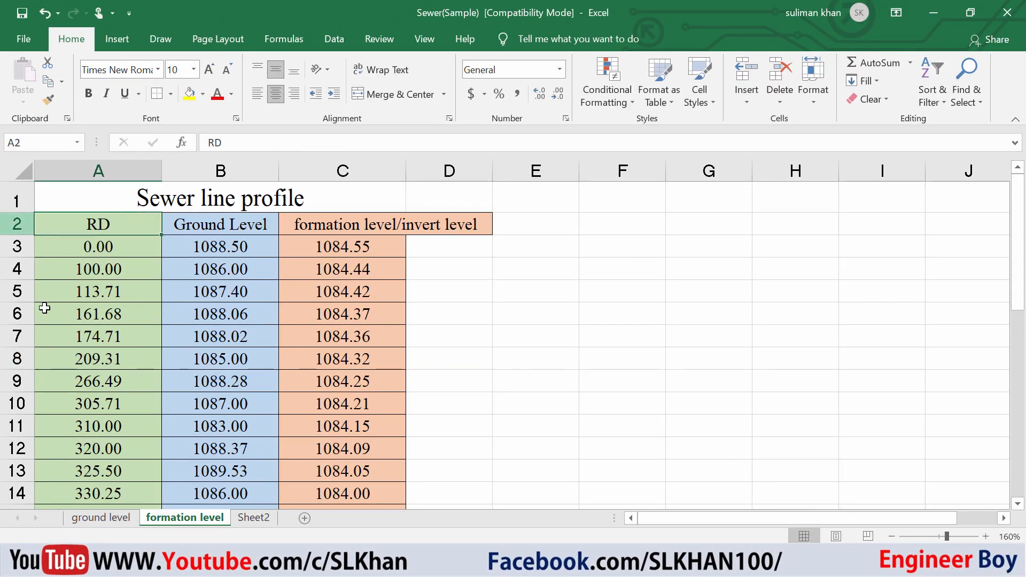
click(100, 518)
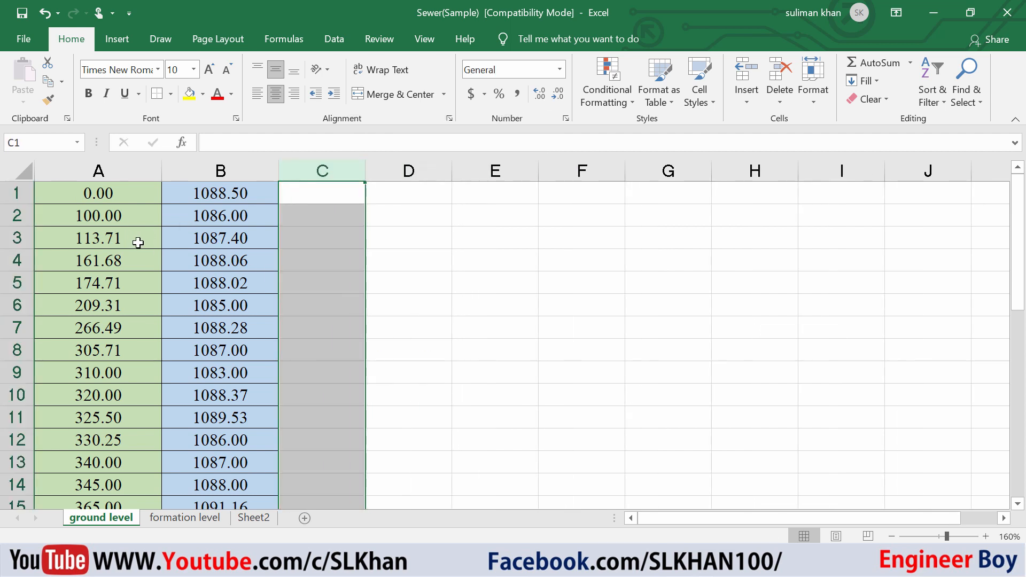
mouse_move(141, 201)
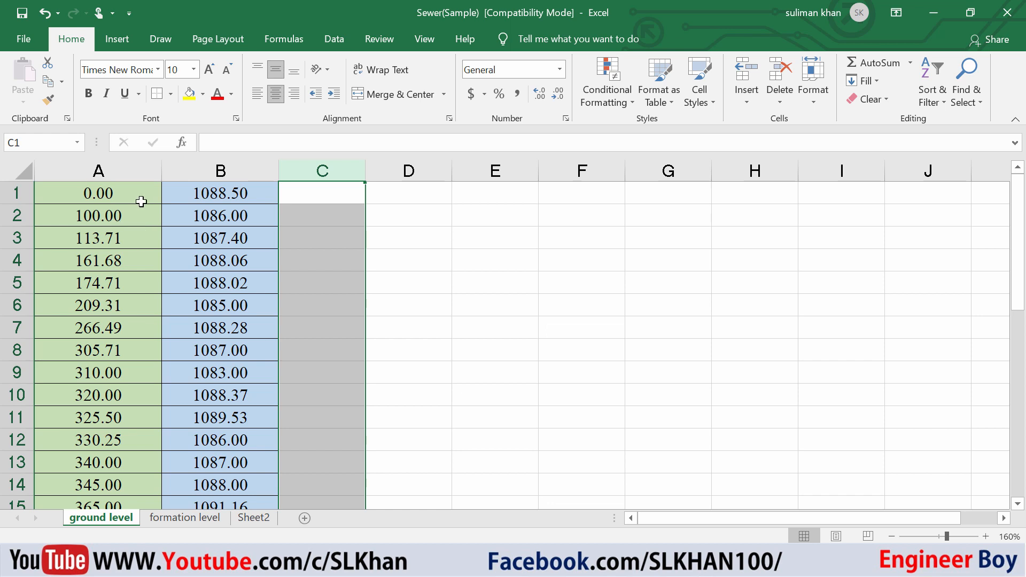
mouse_move(126, 198)
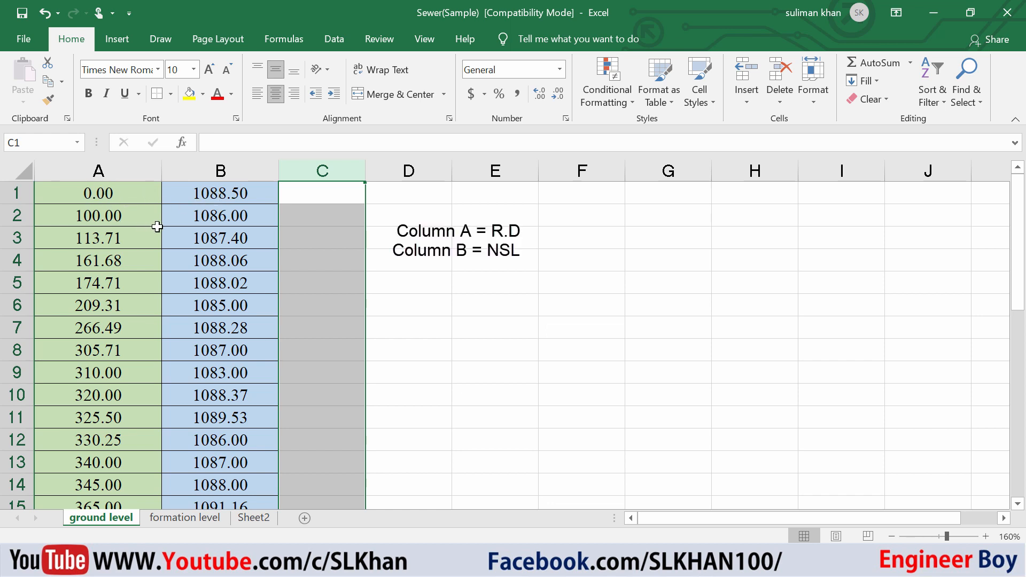
mouse_move(180, 231)
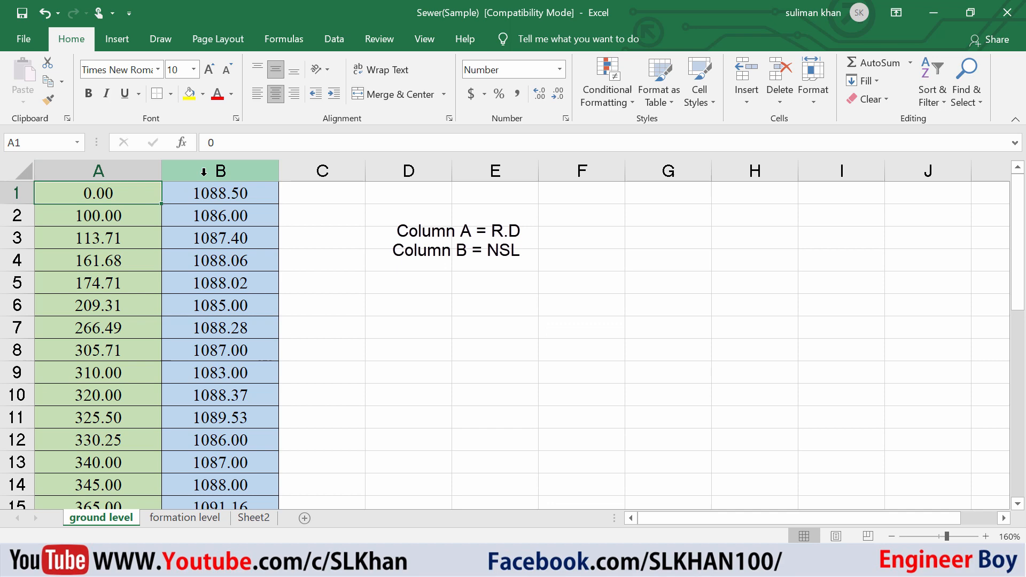
click(220, 169)
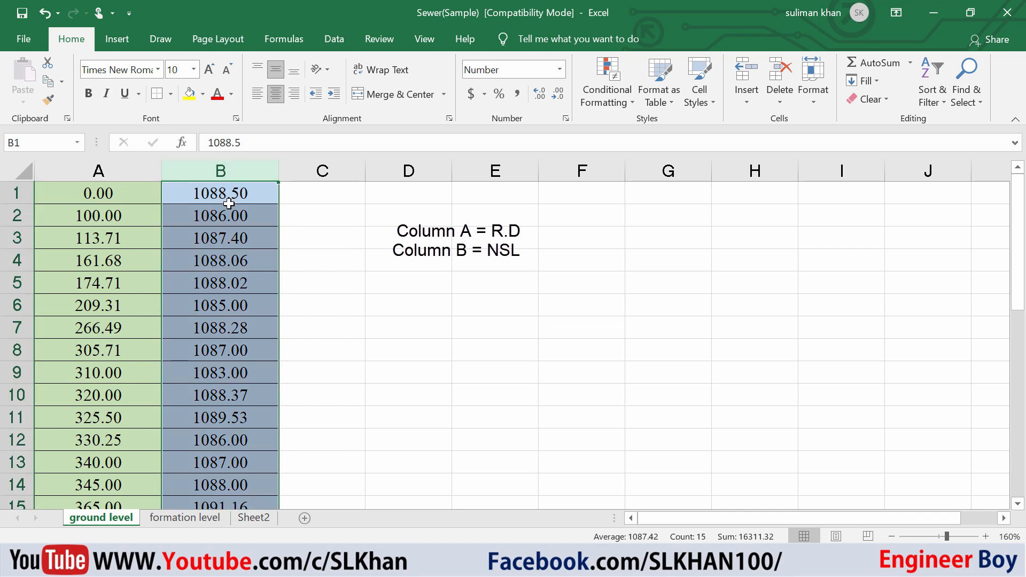
- Start Save As with CSV (Comma delimited) type and the file name 'ground level'
click(23, 38)
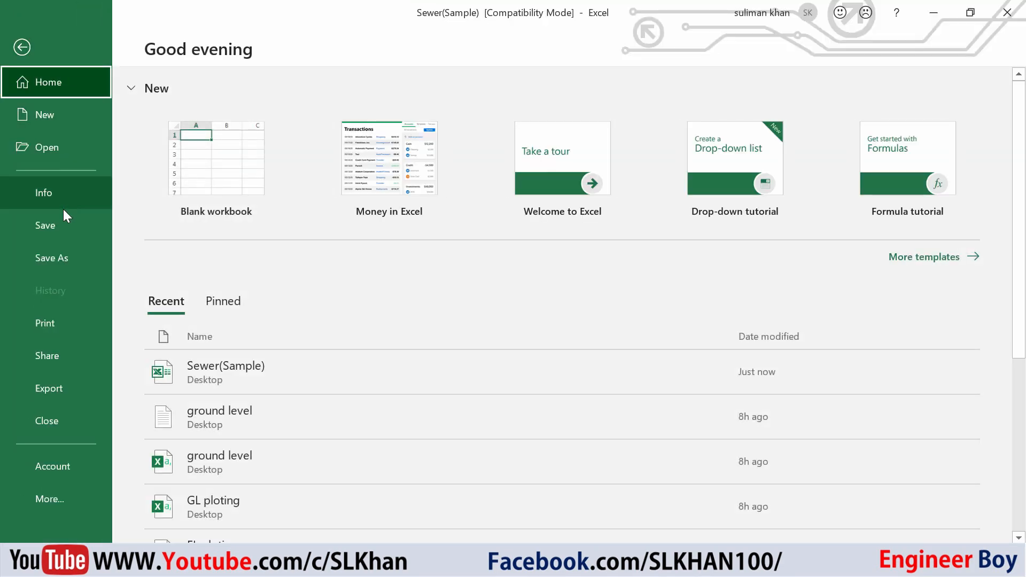
click(52, 257)
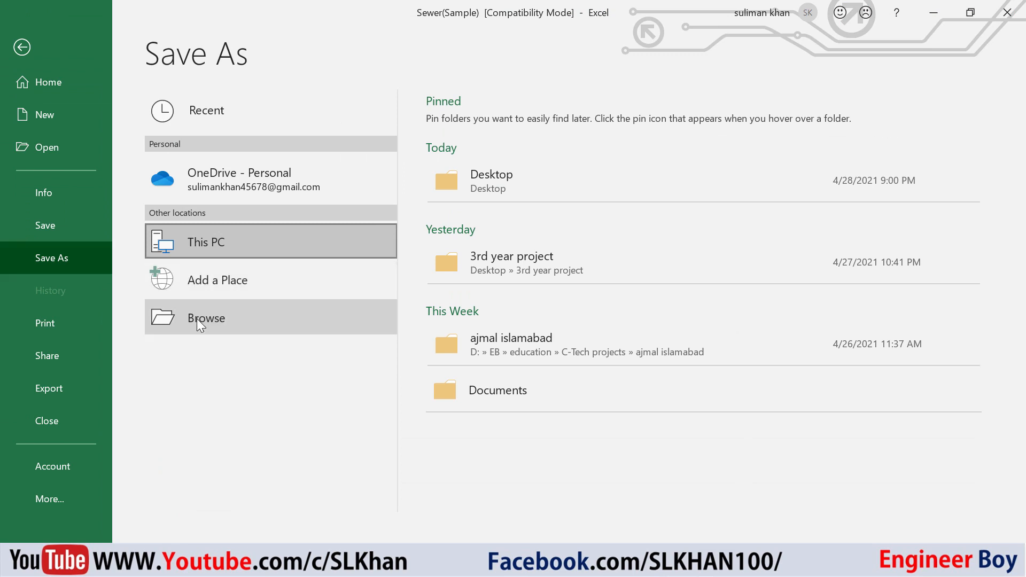
click(206, 318)
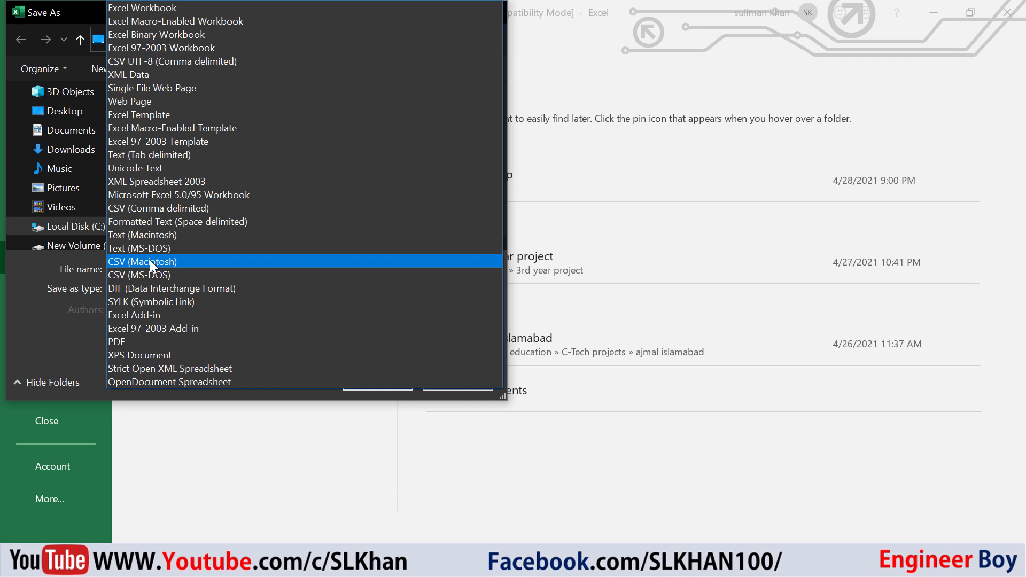
mouse_move(155, 235)
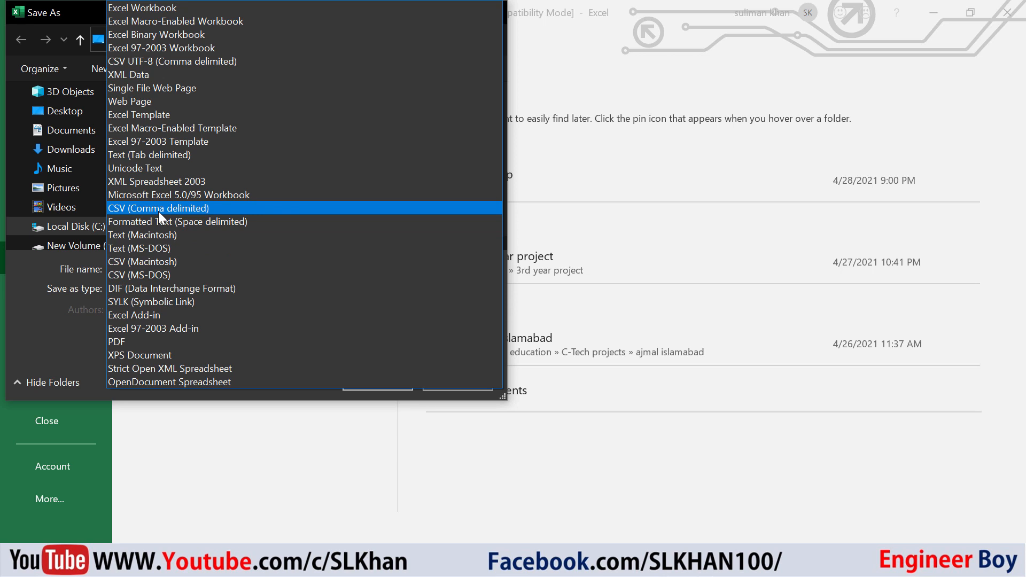
click(158, 208)
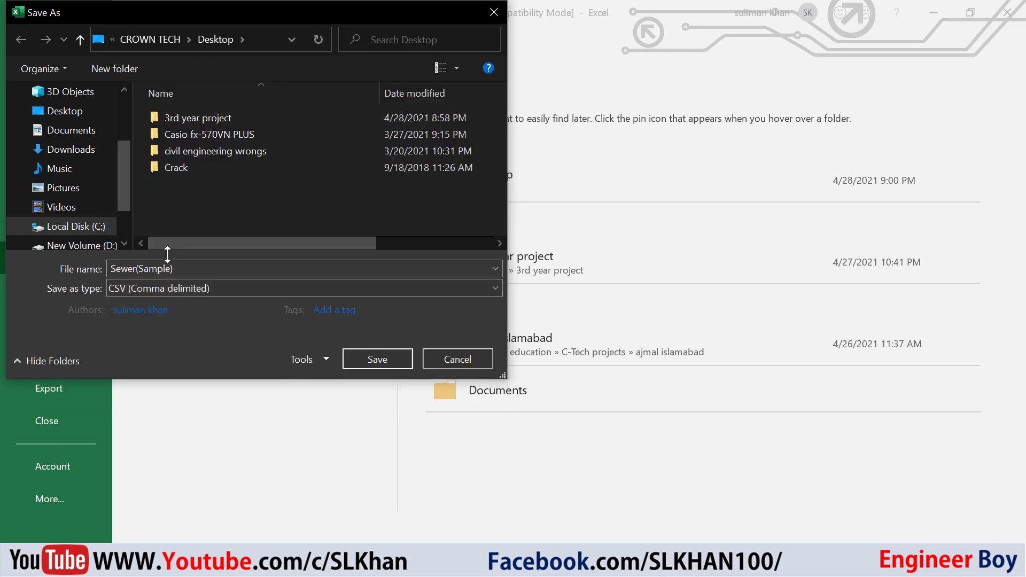
text(g)
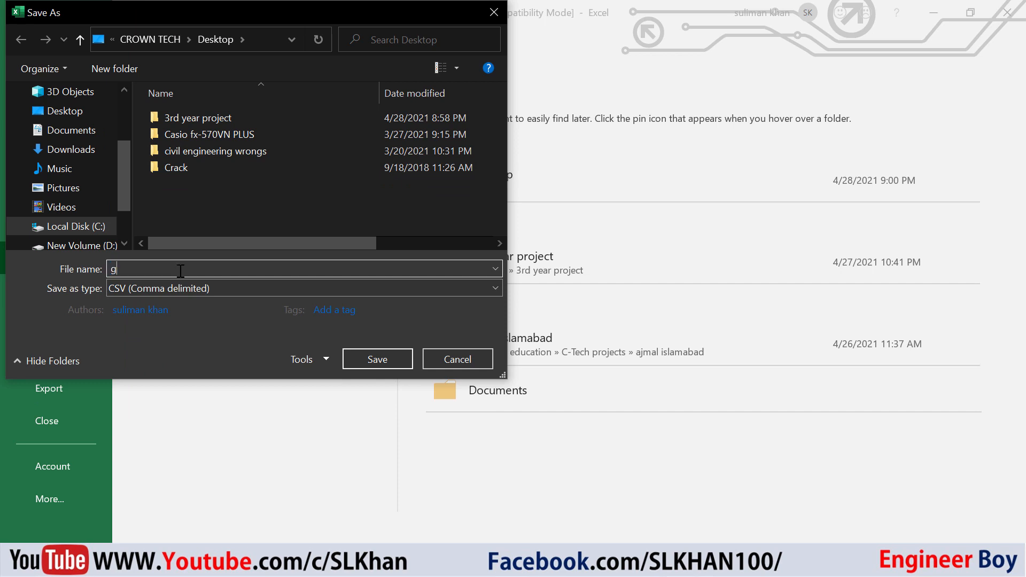
text(round level)
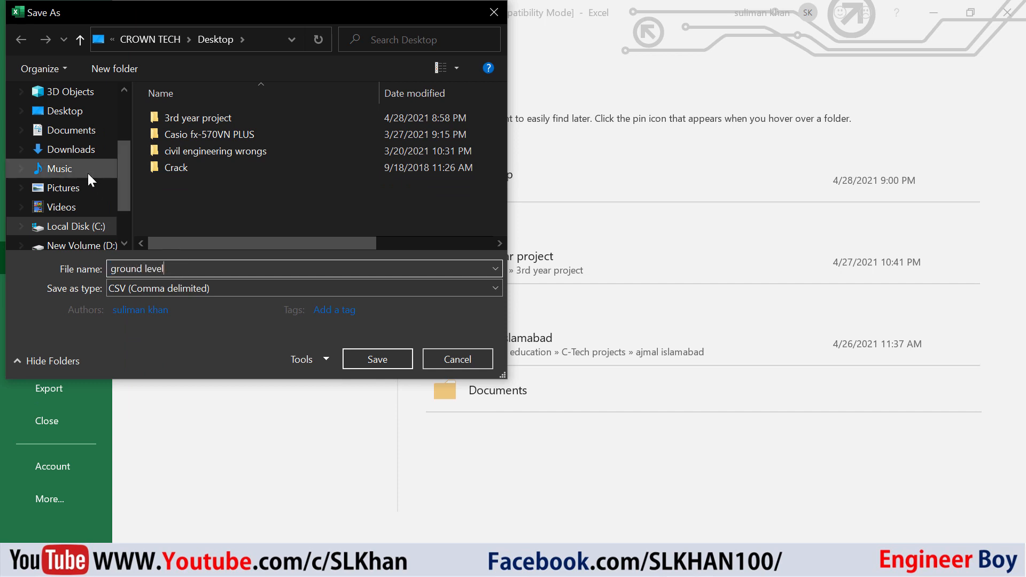
- Save the CSV to the Desktop, keeping only the active sheet
click(440, 68)
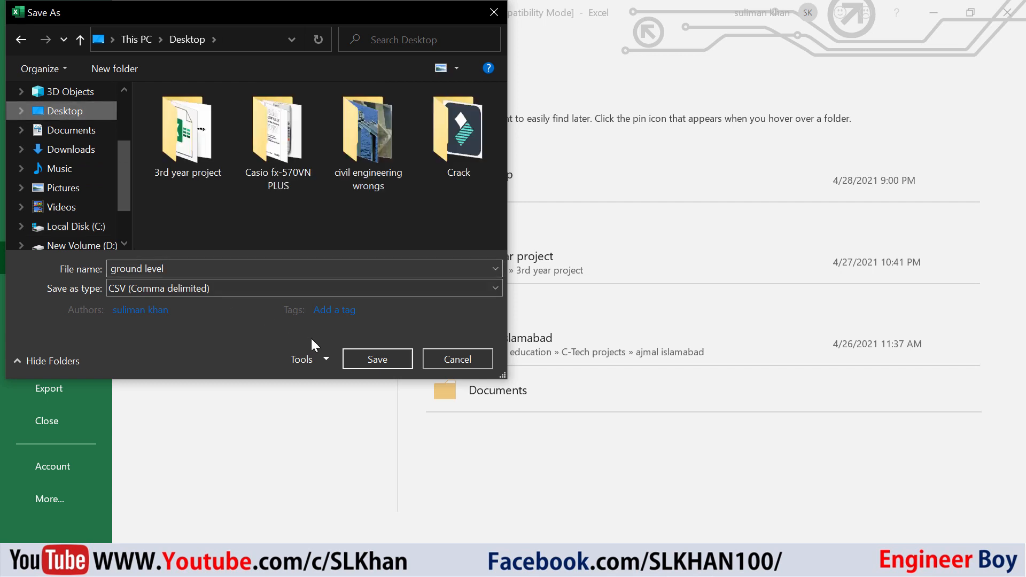
click(377, 359)
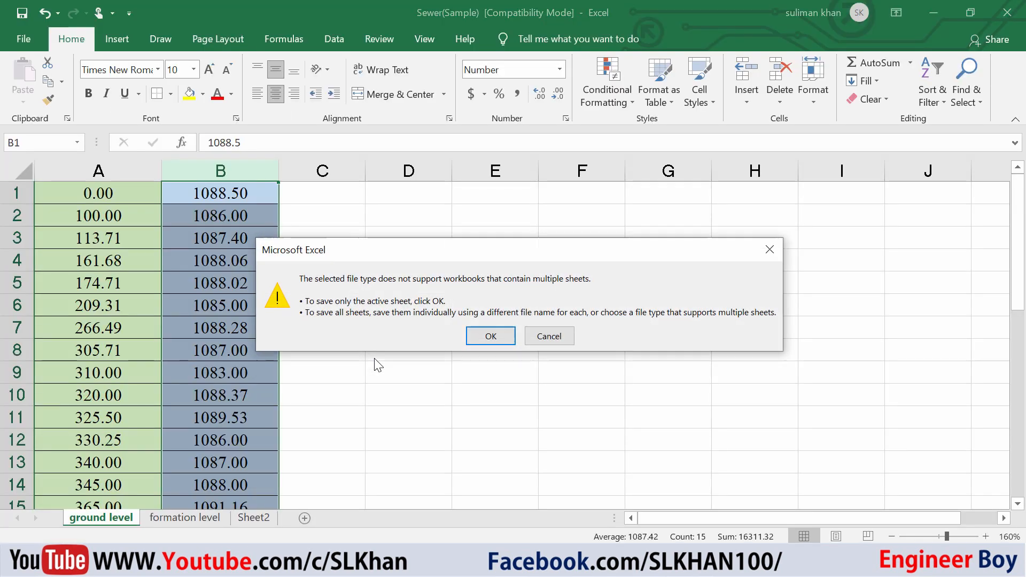
click(490, 335)
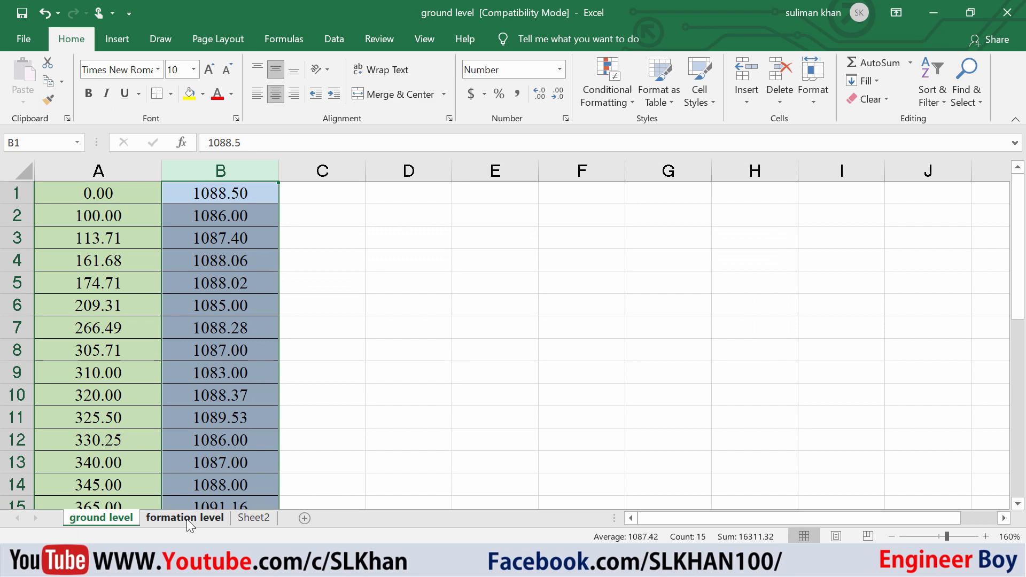
- Save the formation level sheet to the Desktop as 'formation level' CSV
click(184, 517)
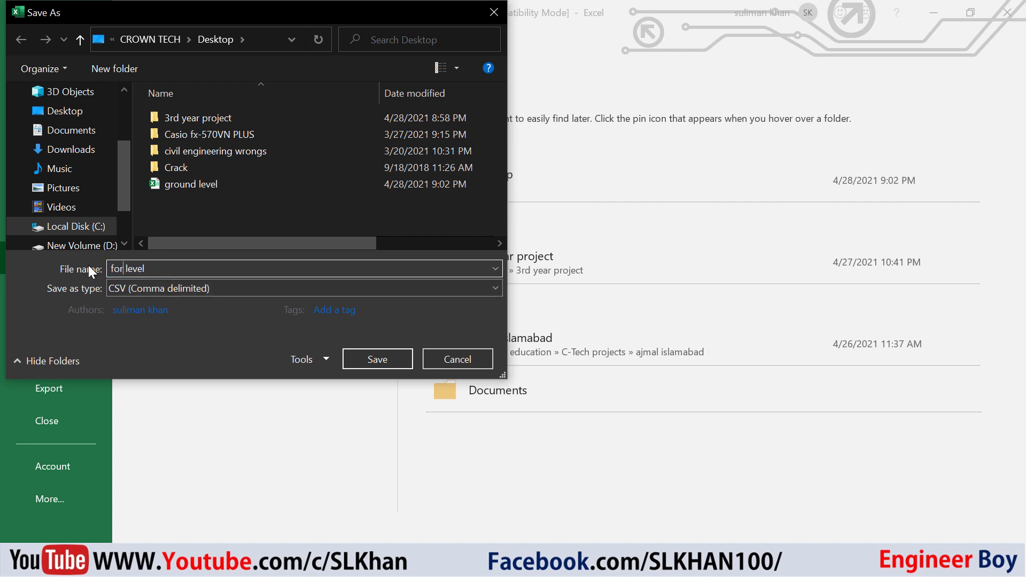
text(formation level)
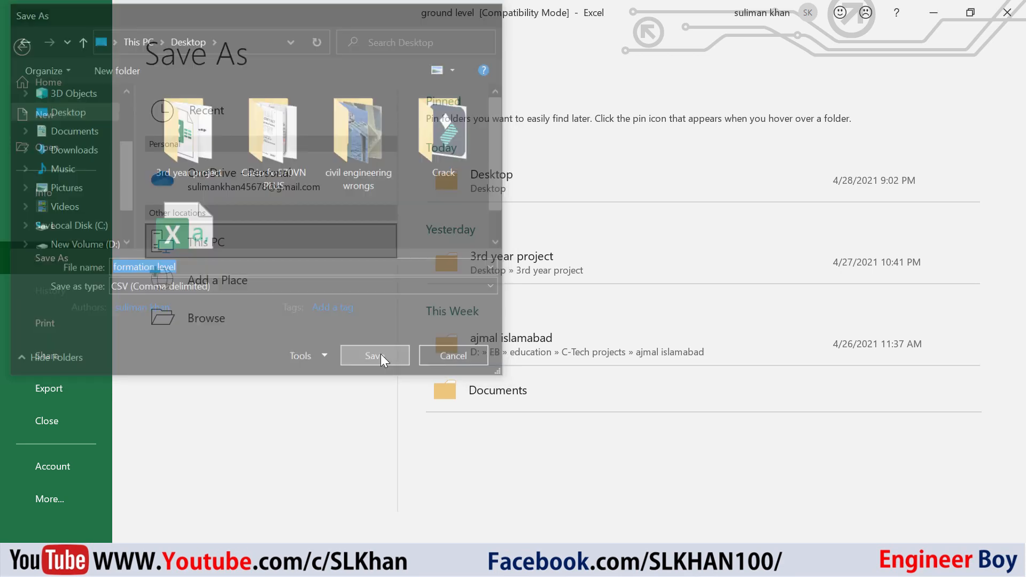
click(373, 355)
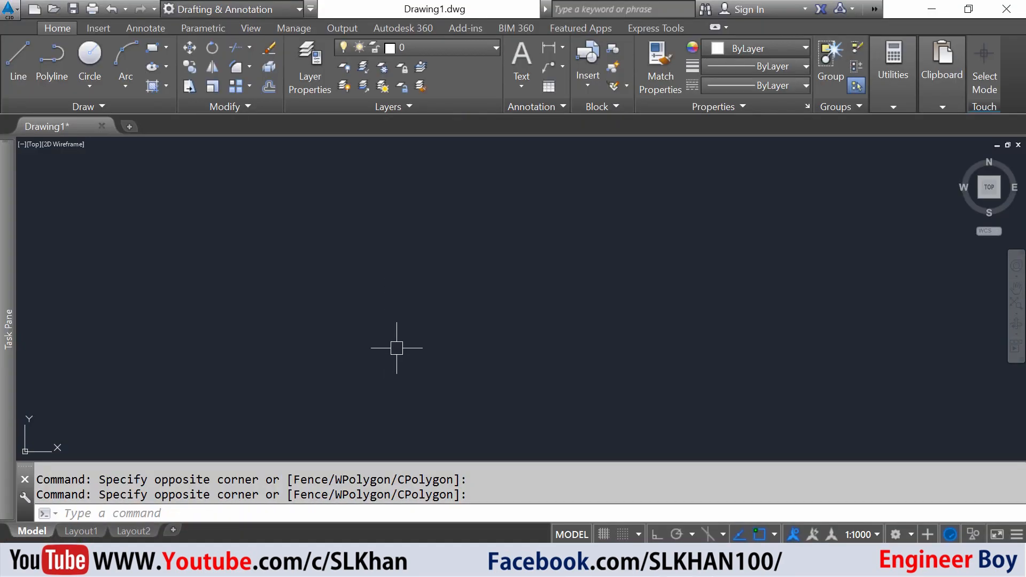
mouse_move(406, 339)
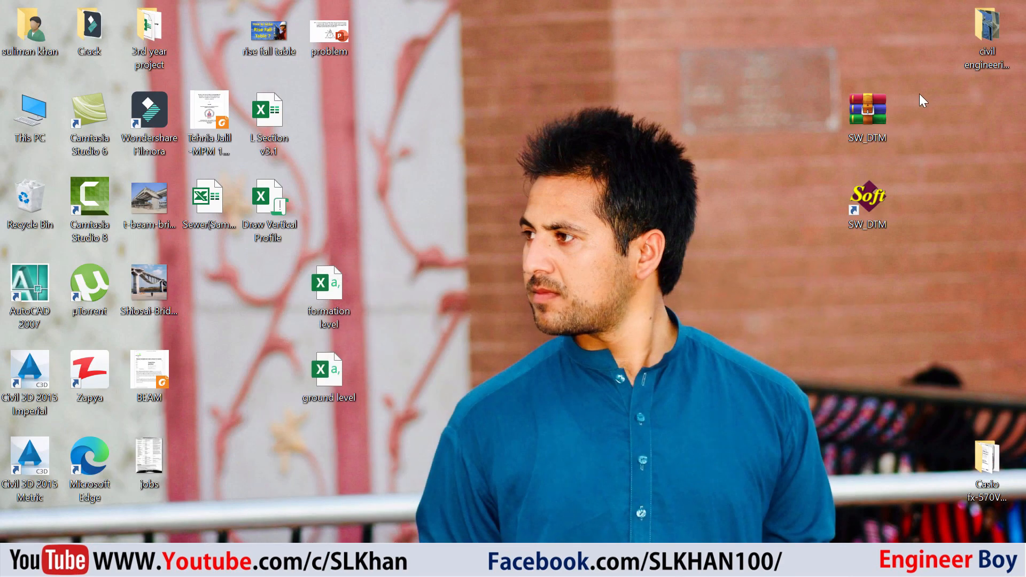
- Launch SW_DTM from its desktop shortcut
click(868, 204)
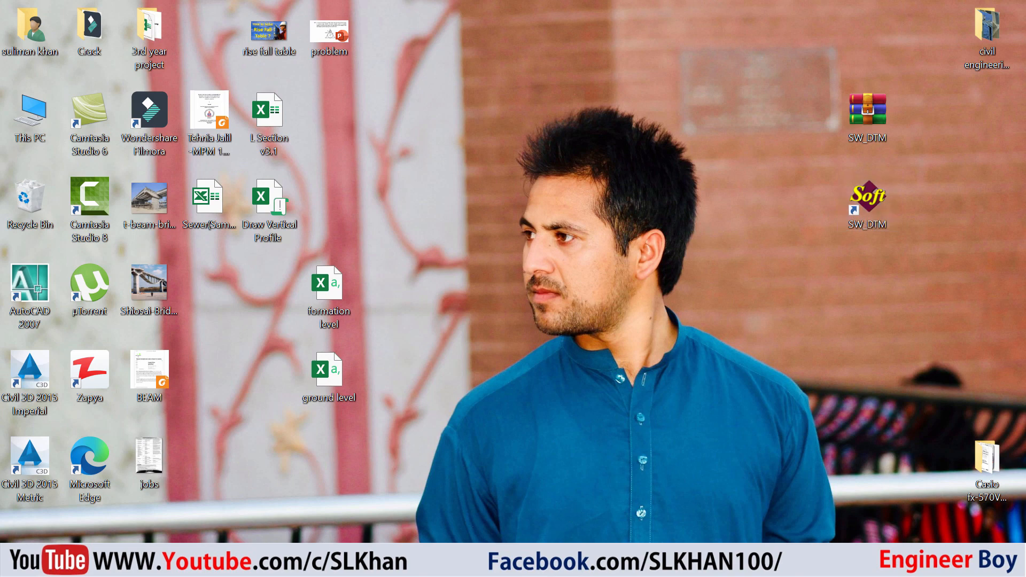
double_click(30, 283)
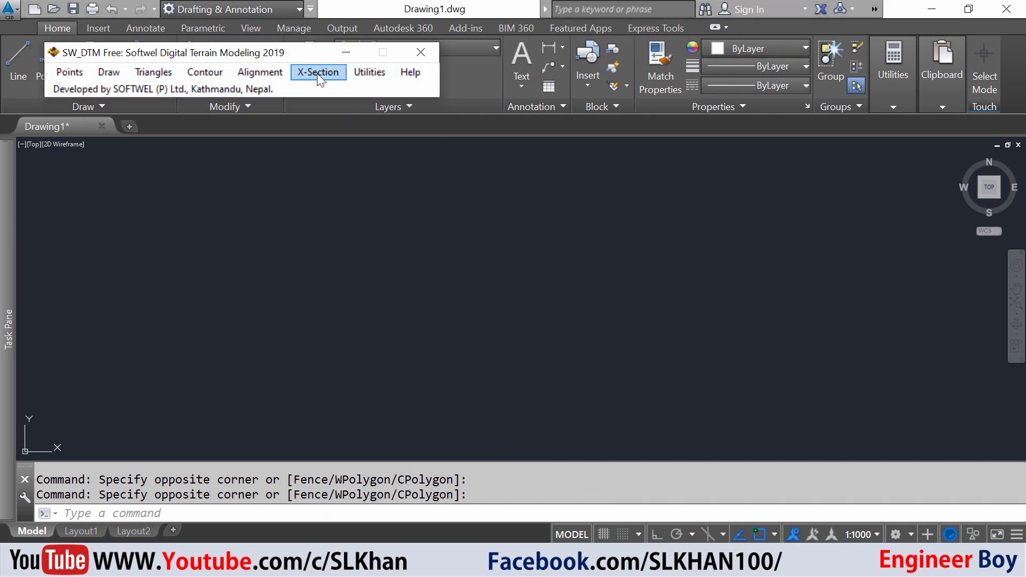
- Start Draw L-Profile under X-Section and set Read Data to From External File
click(318, 73)
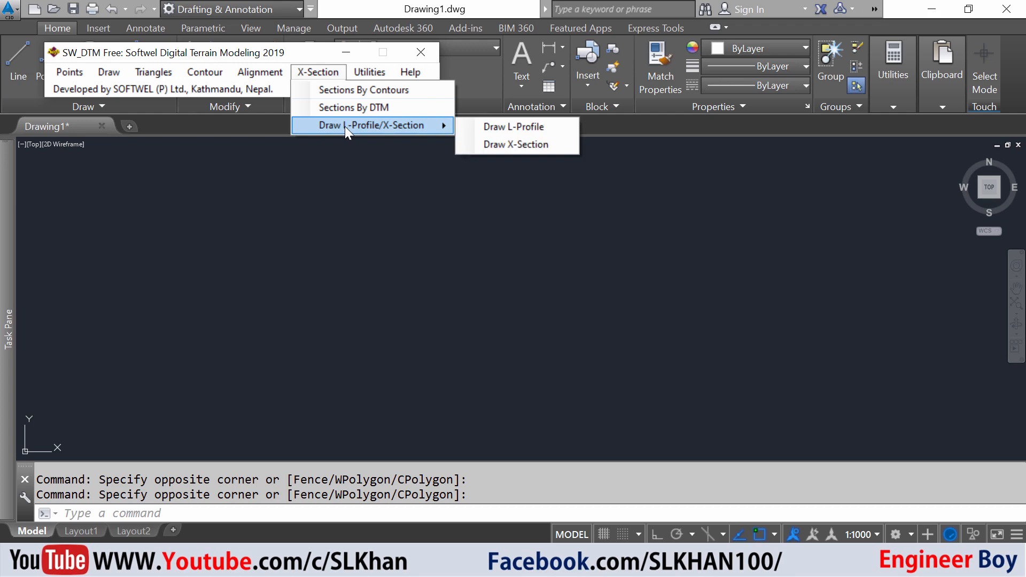
click(512, 126)
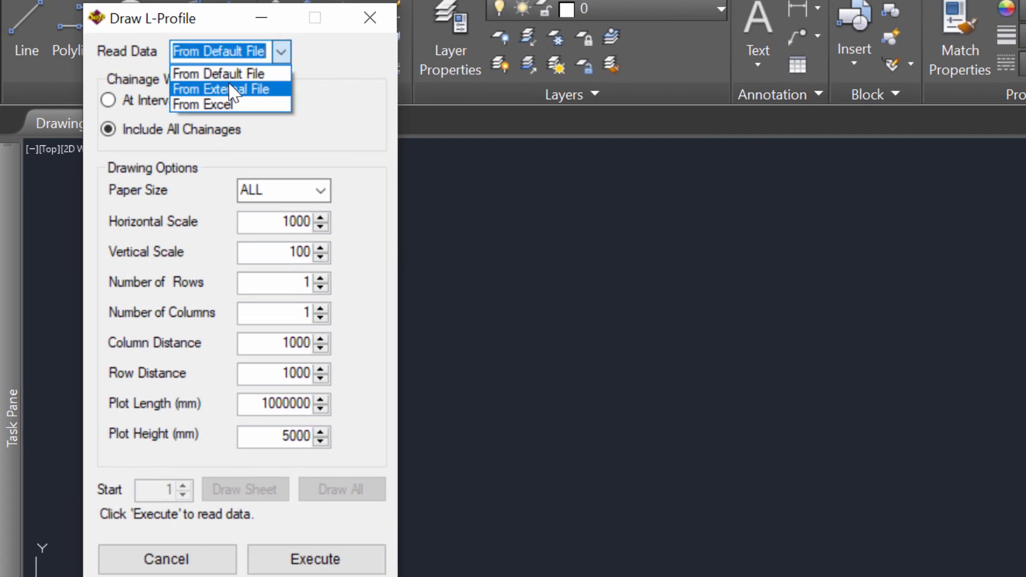
mouse_move(245, 106)
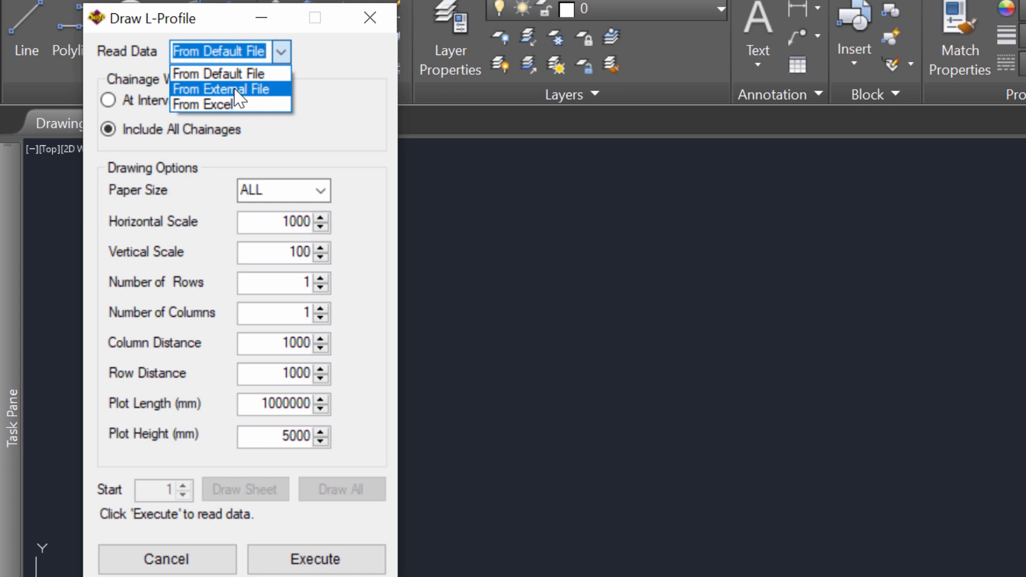
click(221, 89)
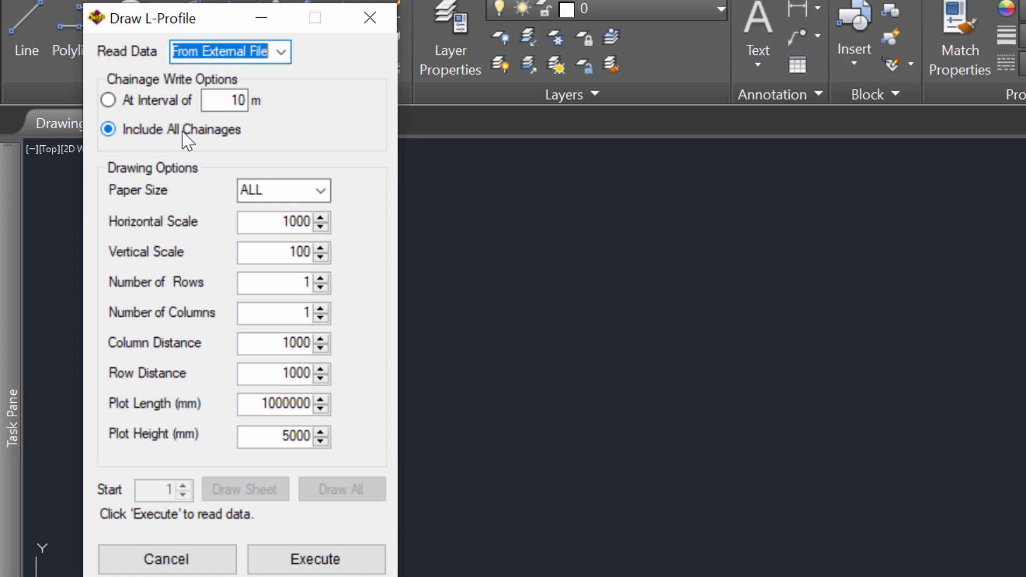
mouse_move(180, 149)
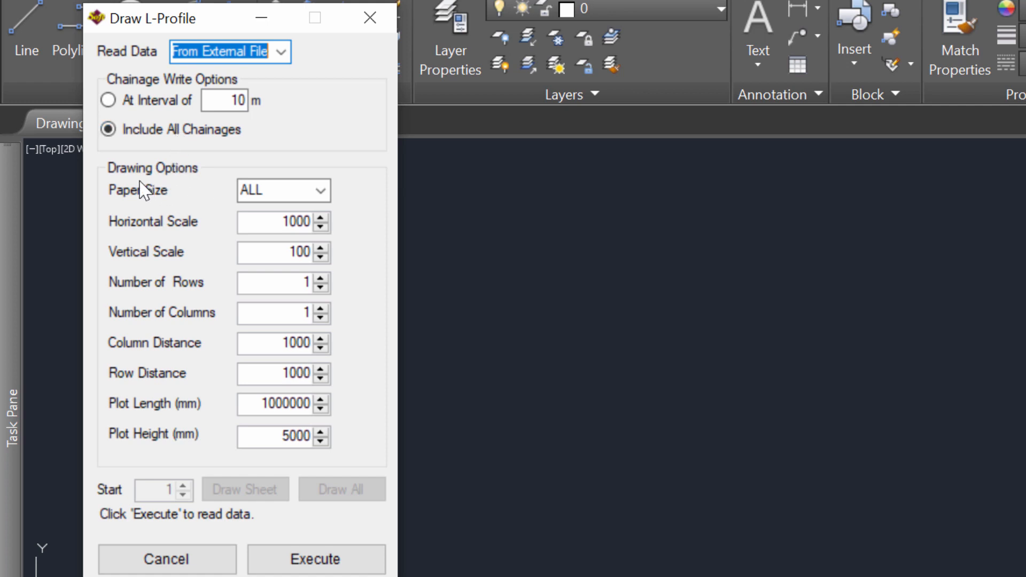
mouse_move(200, 239)
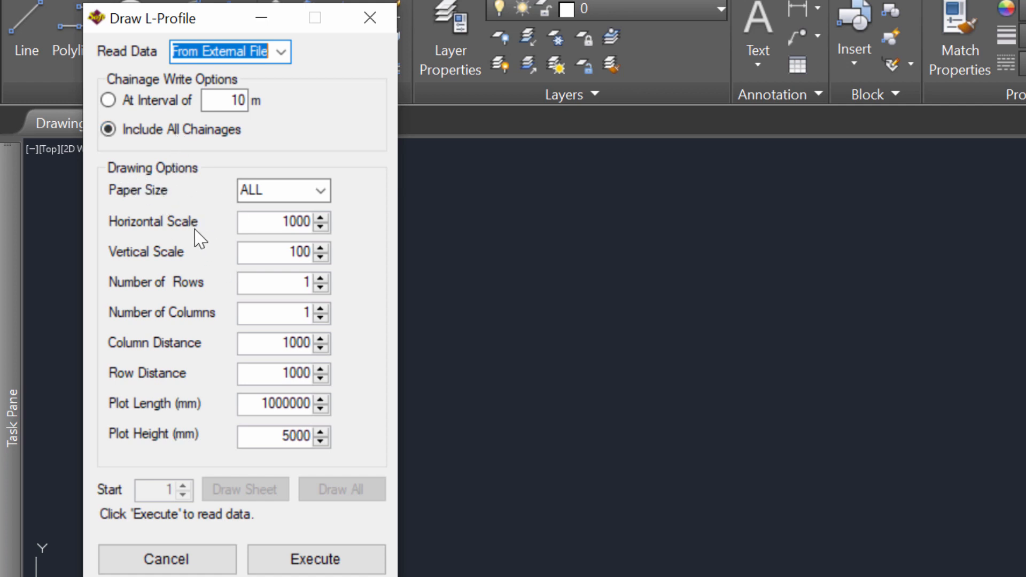
mouse_move(249, 377)
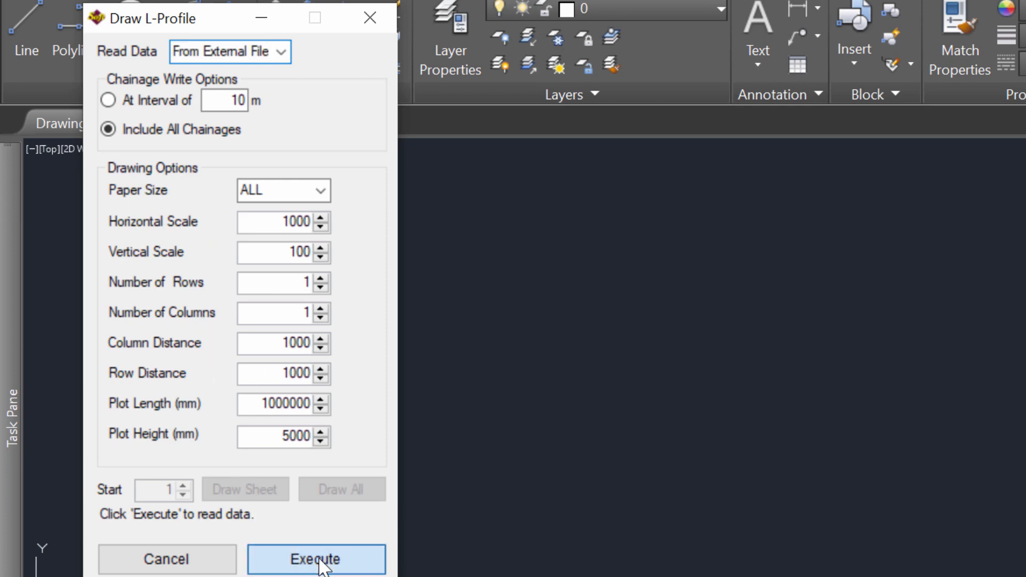
- Execute, load ground level.csv, and draw all profile sheets
click(316, 560)
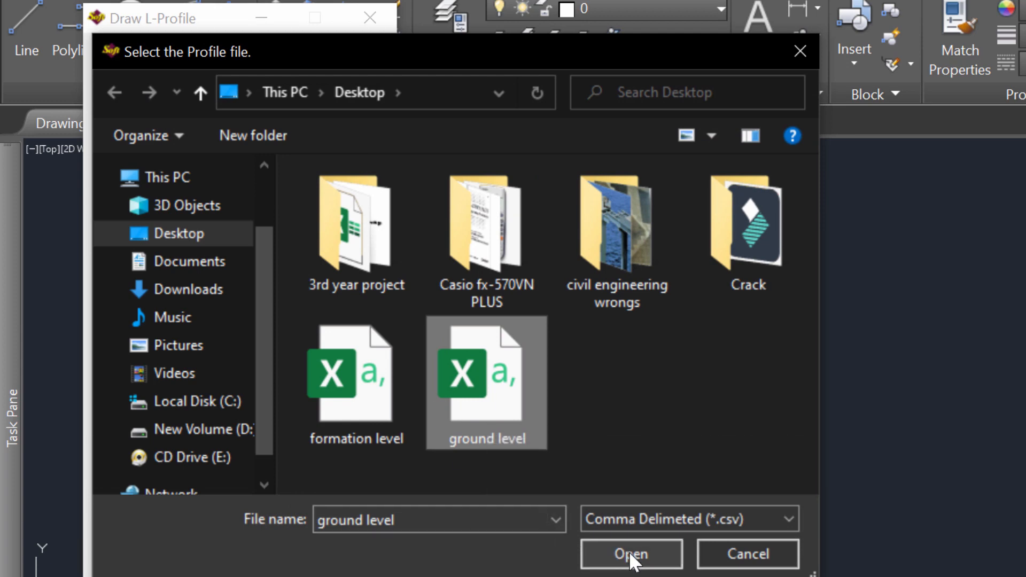
click(630, 553)
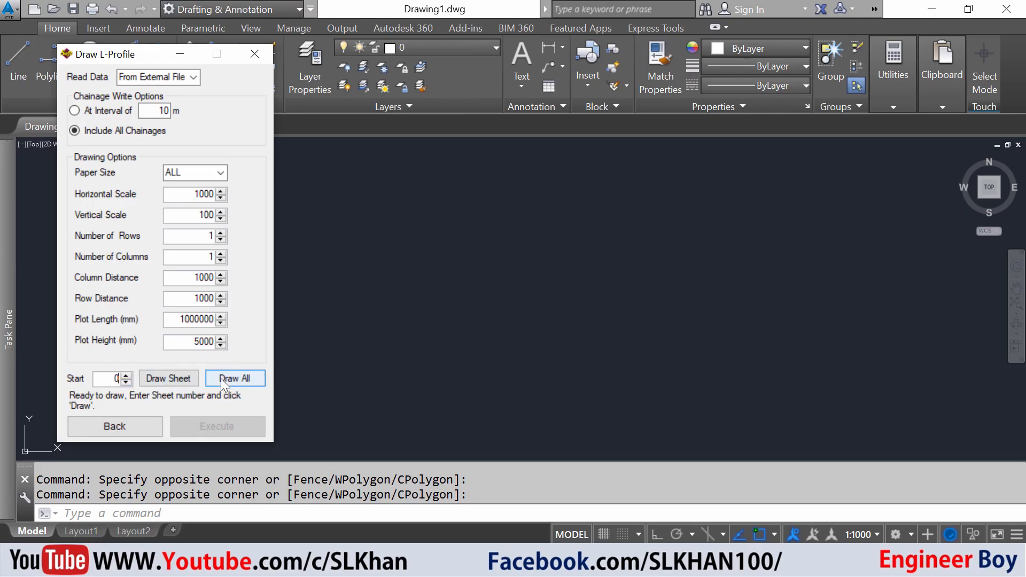
click(235, 378)
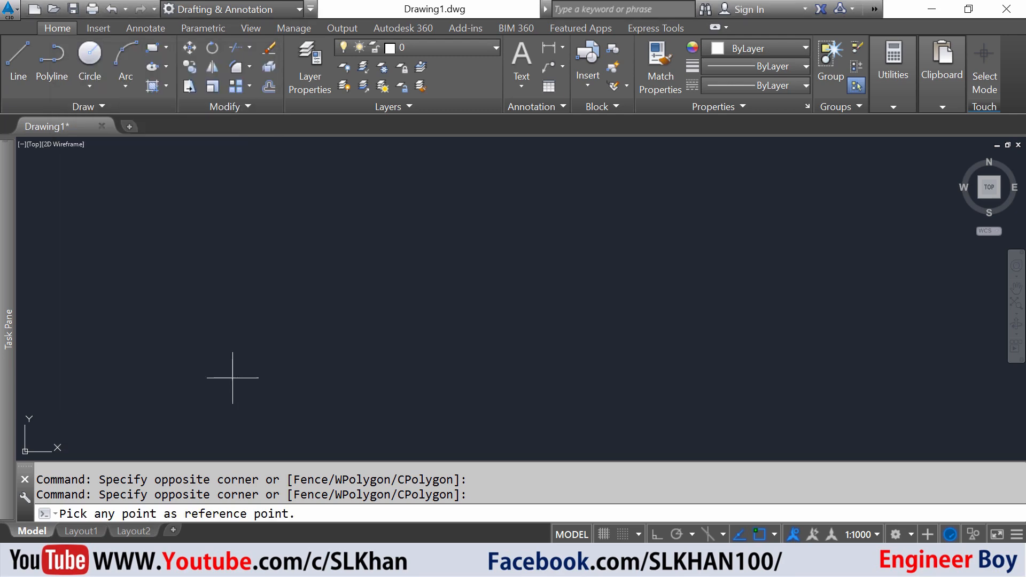
mouse_move(230, 357)
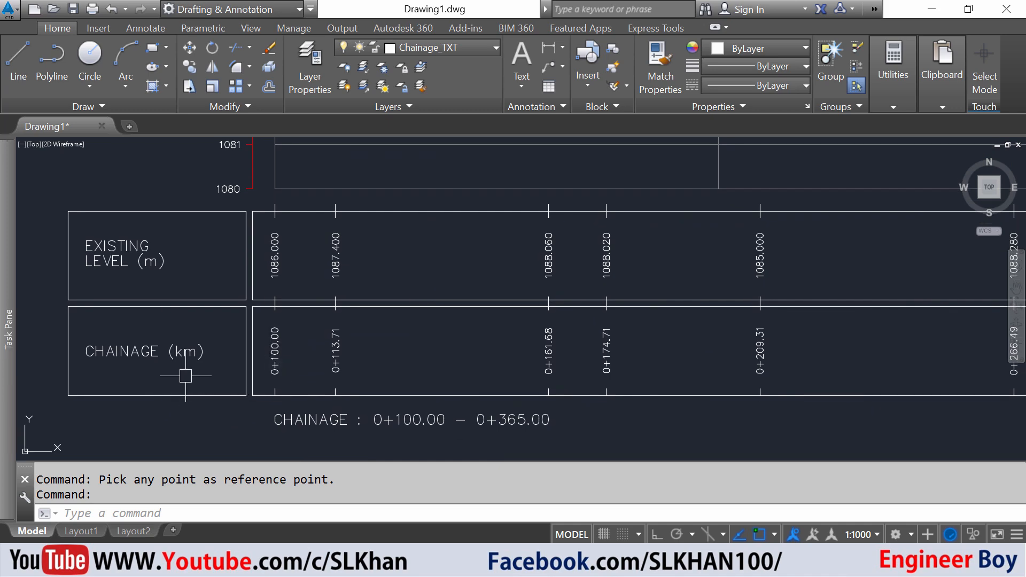
mouse_move(171, 279)
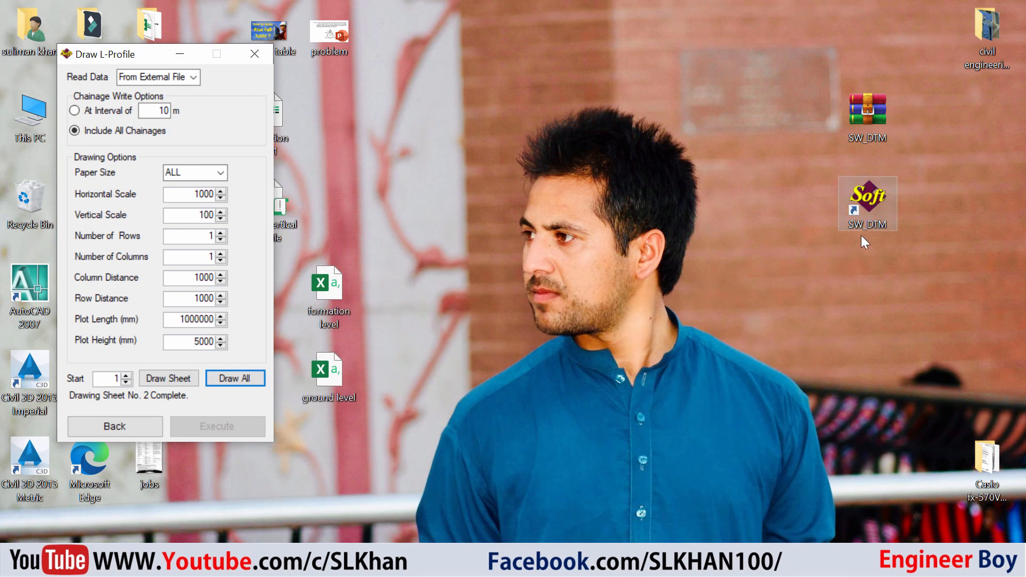
mouse_move(508, 504)
text(2000)
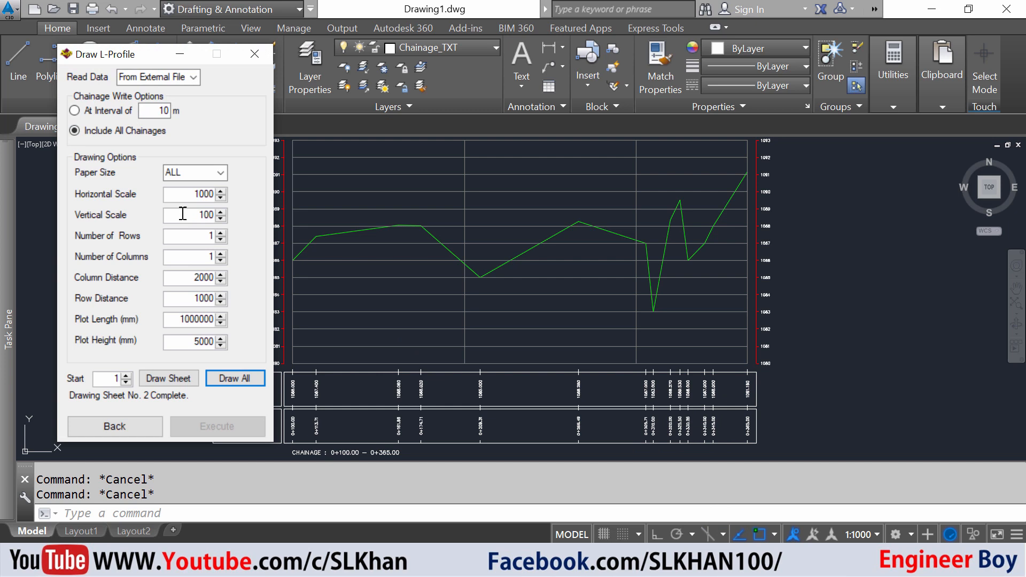
mouse_move(192, 233)
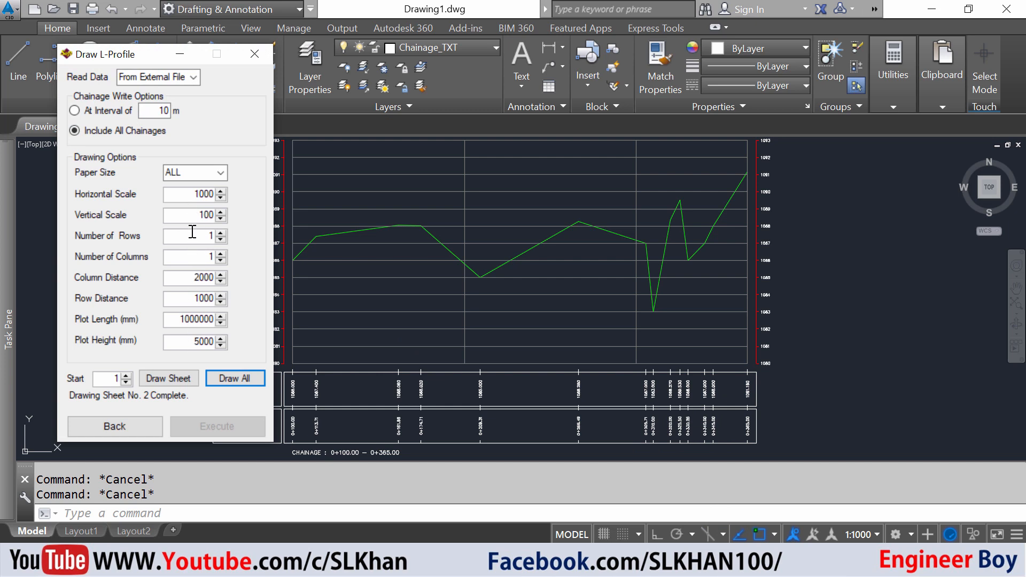
mouse_move(458, 233)
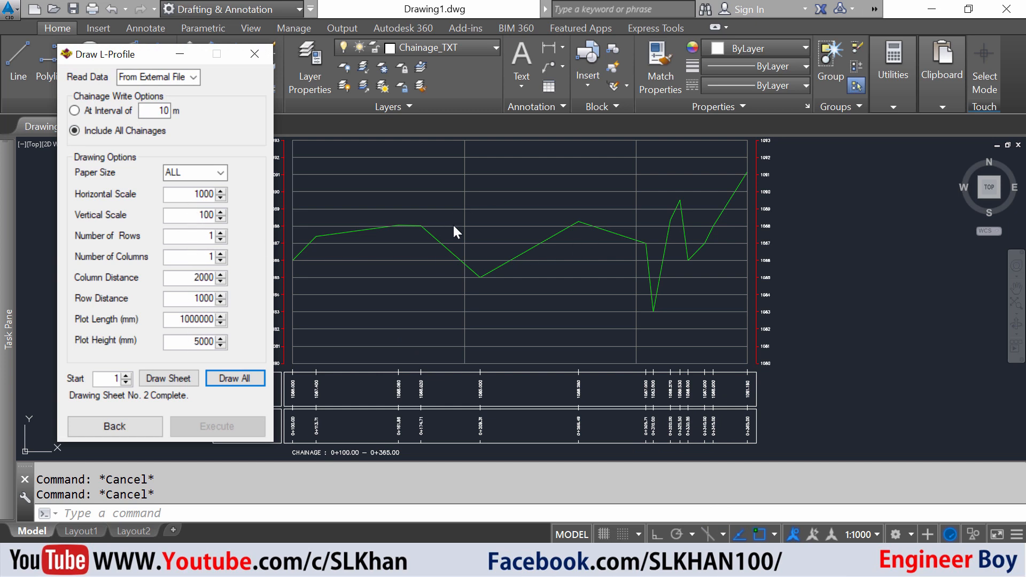
- Move the profile window aside to reveal the drawn ground-level long profile
click(254, 54)
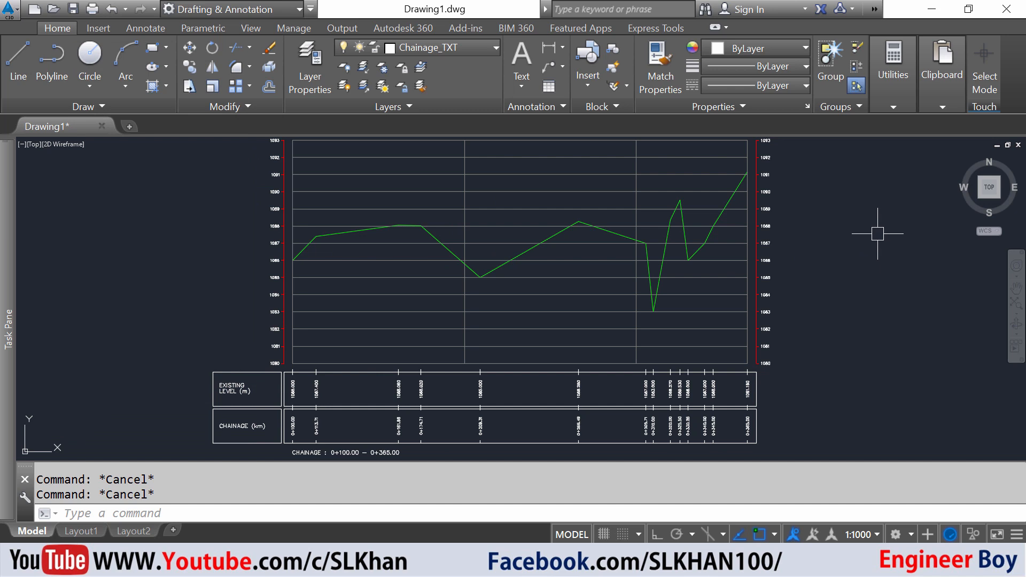
mouse_move(868, 233)
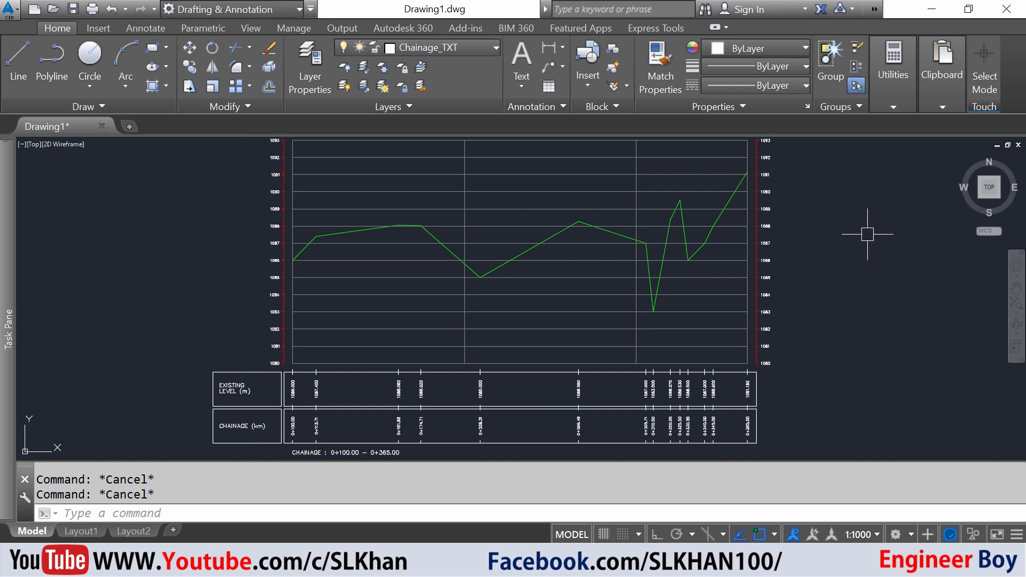